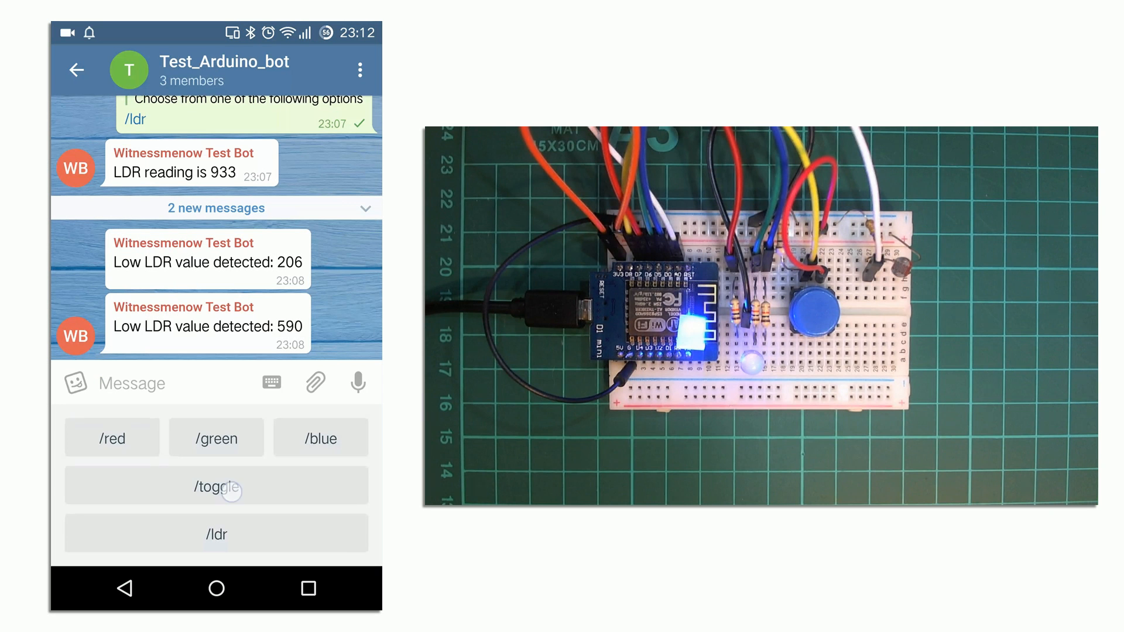
Highlight the ESP8266WiFi include and the commented-out ArduinoJson include
left_click(216, 485)
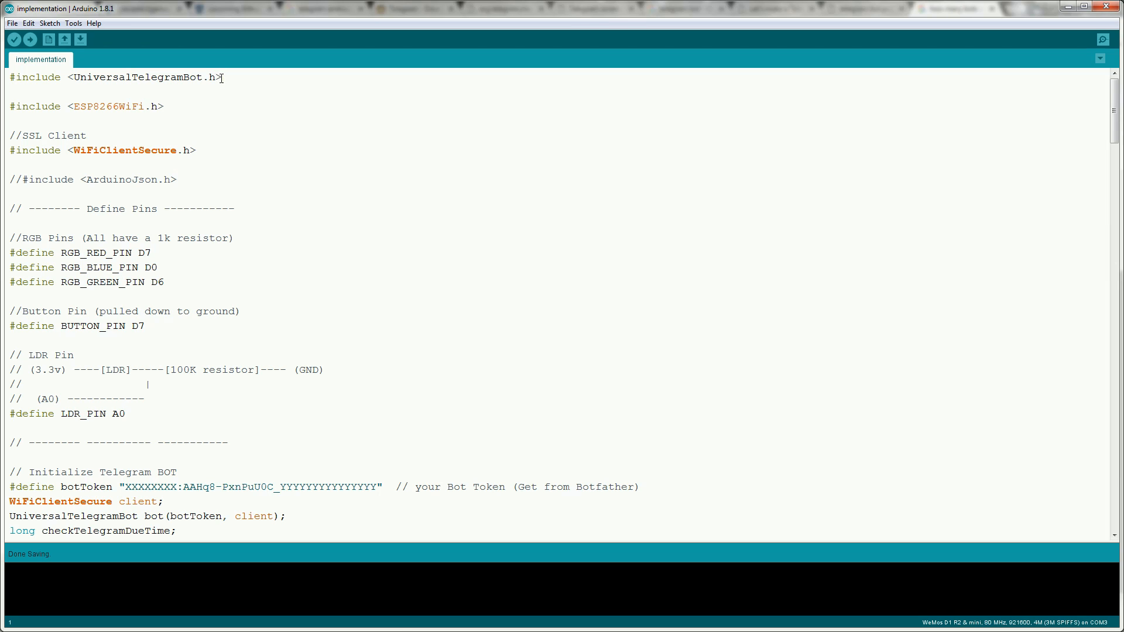
left_click(164, 105)
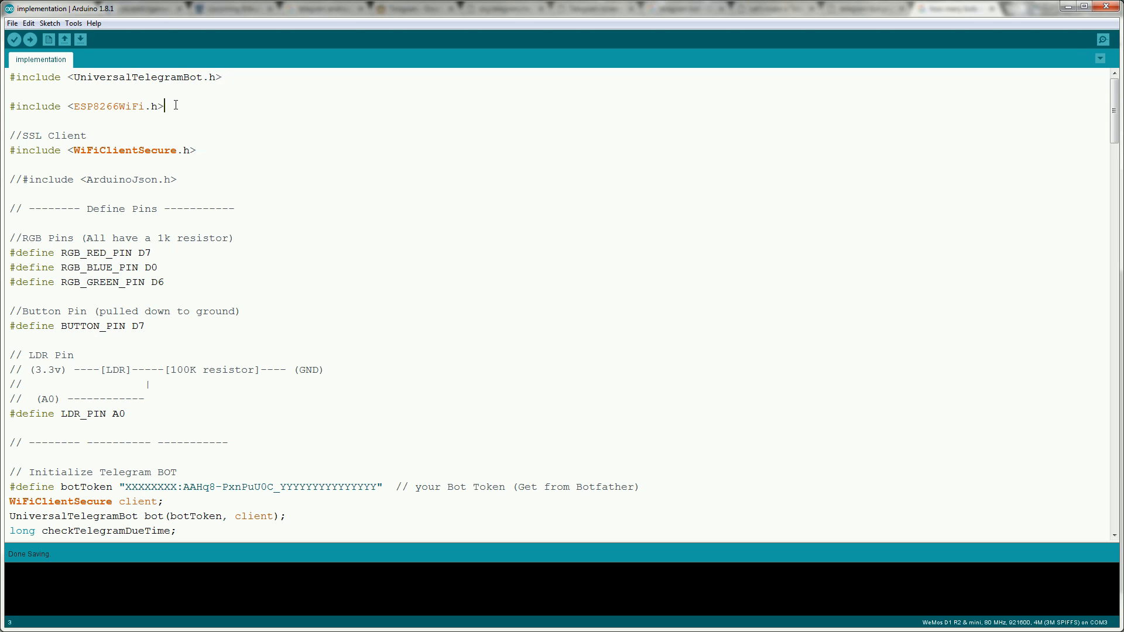
left_click(193, 150)
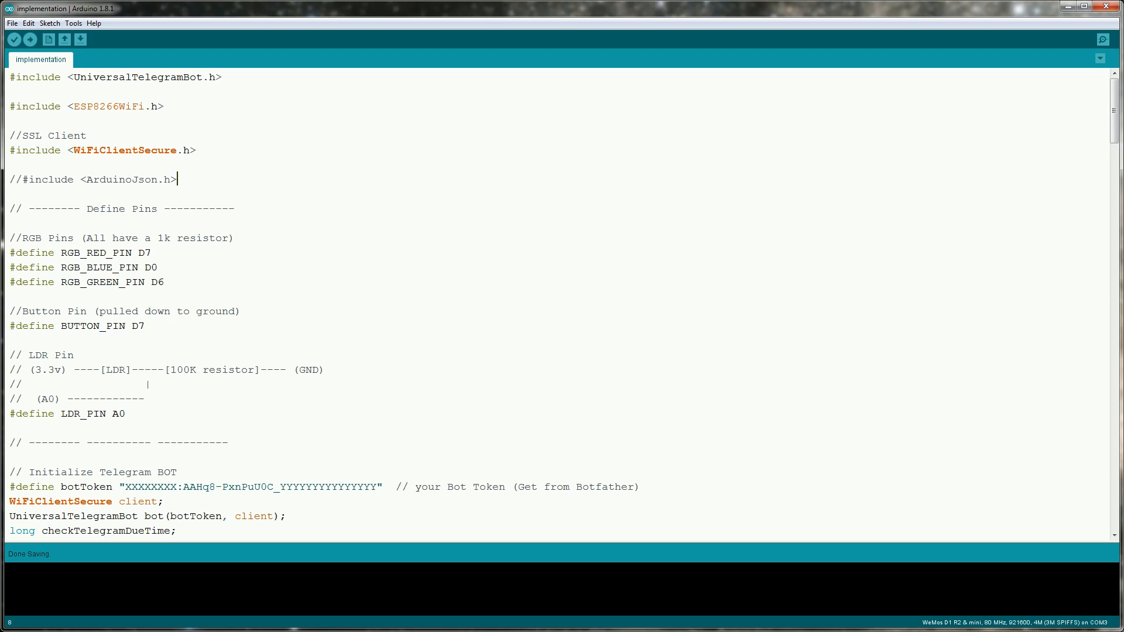
Scroll down through the sketch to the checkLDR function
scroll("down", 3)
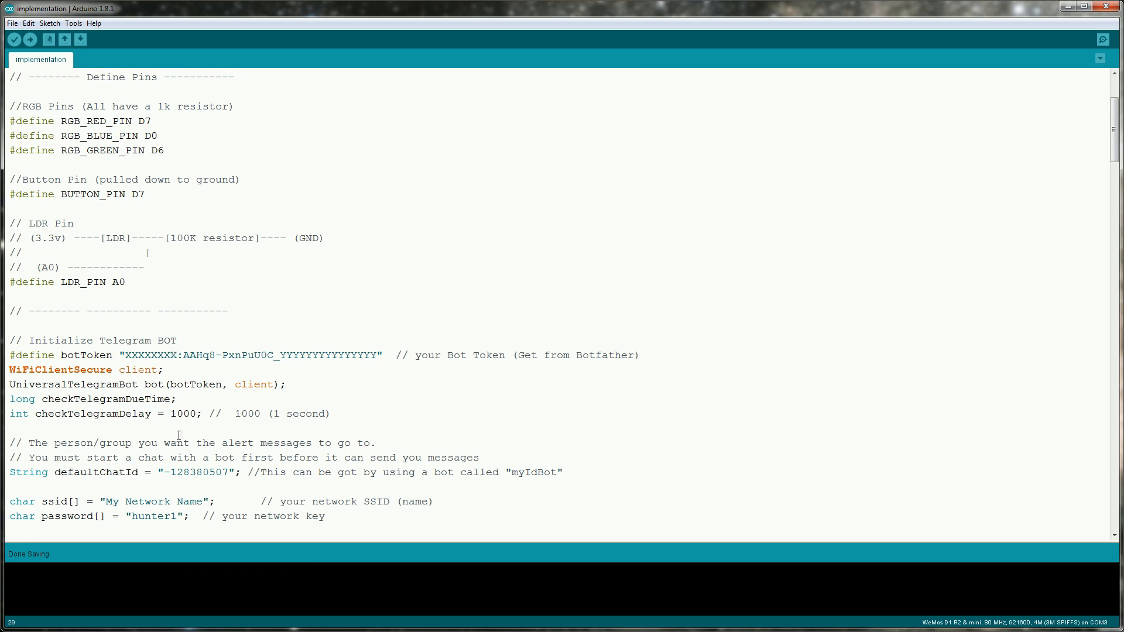
mouse_move(210, 355)
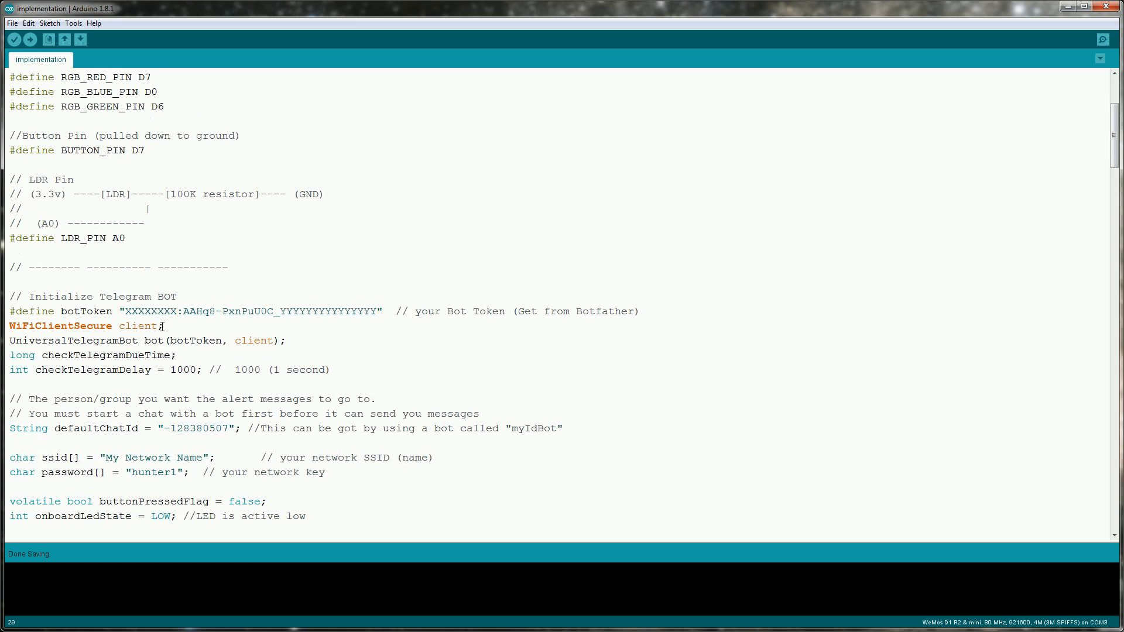
scroll("down", 3)
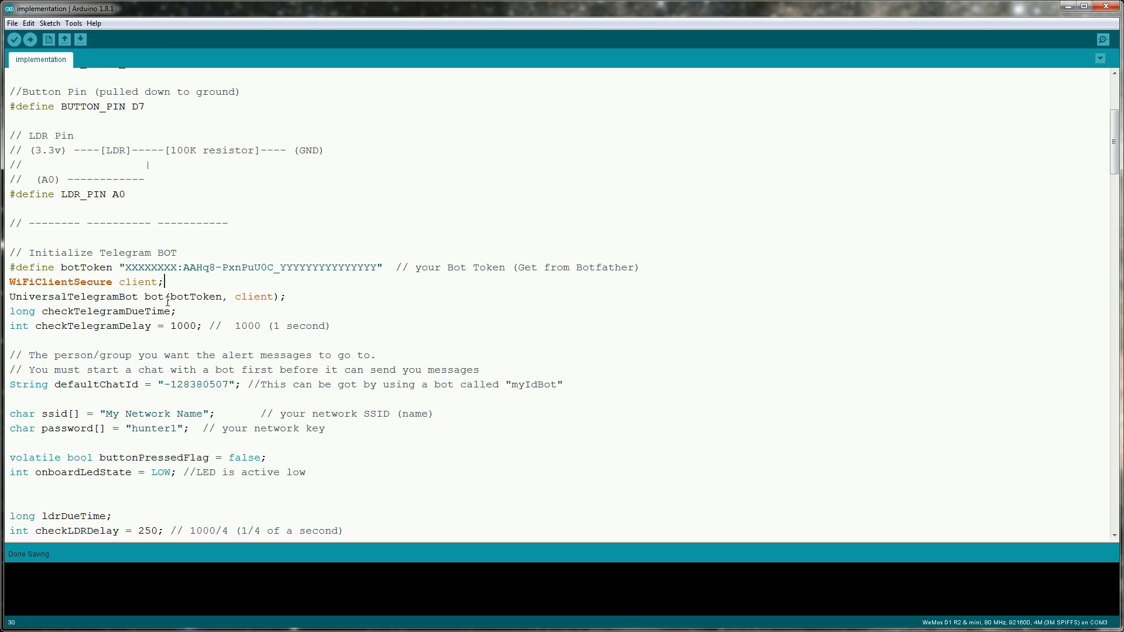
scroll("down", 3)
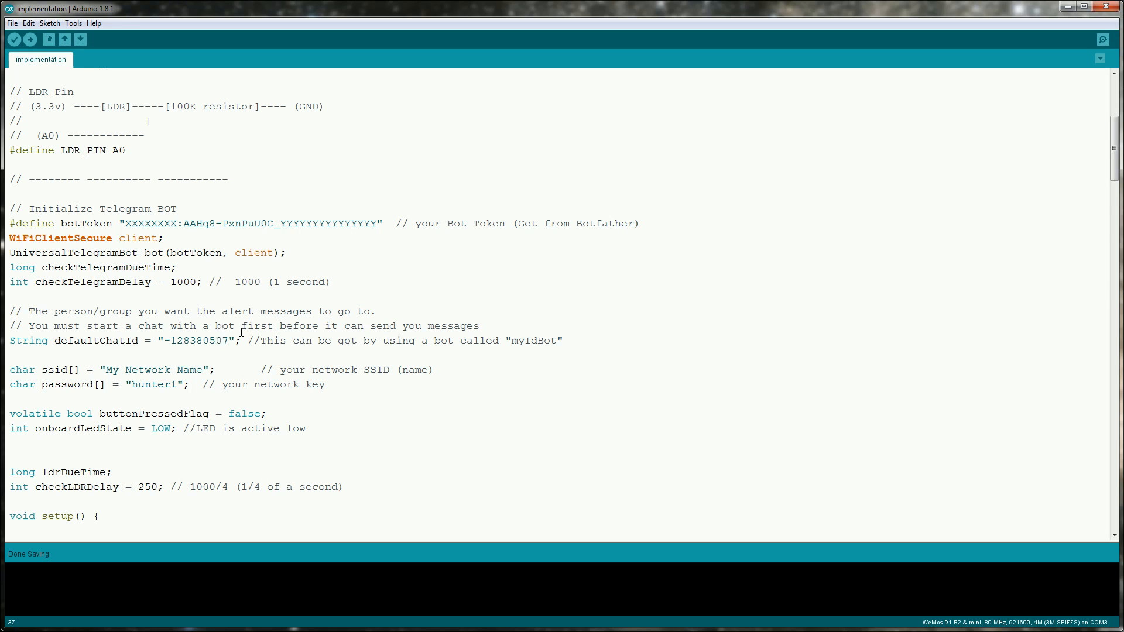
mouse_move(546, 340)
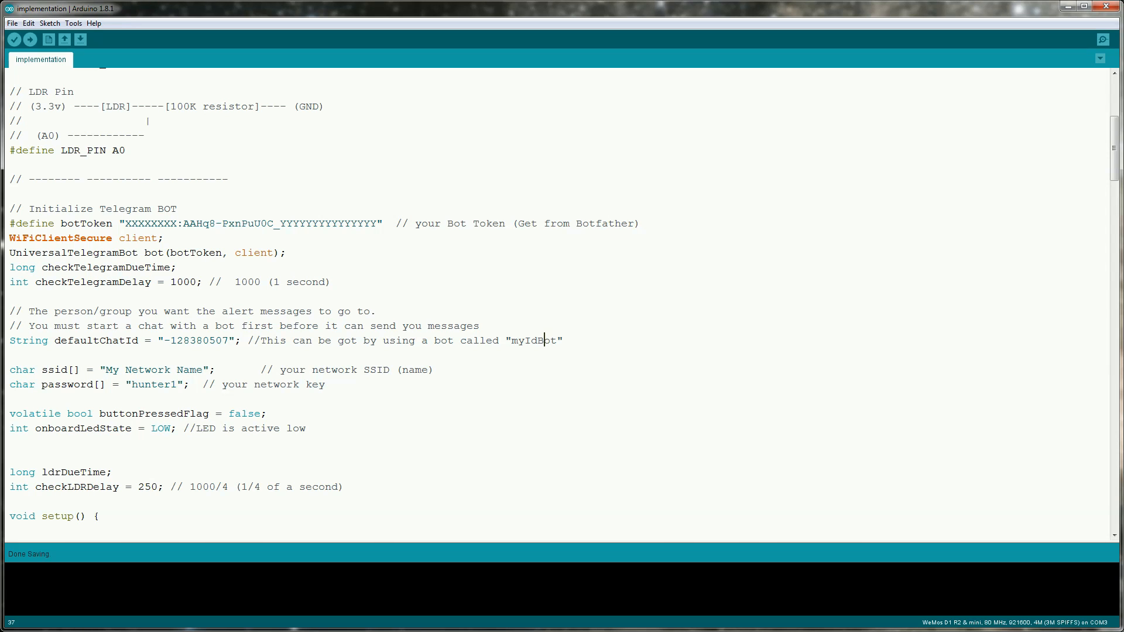
scroll("down", 3)
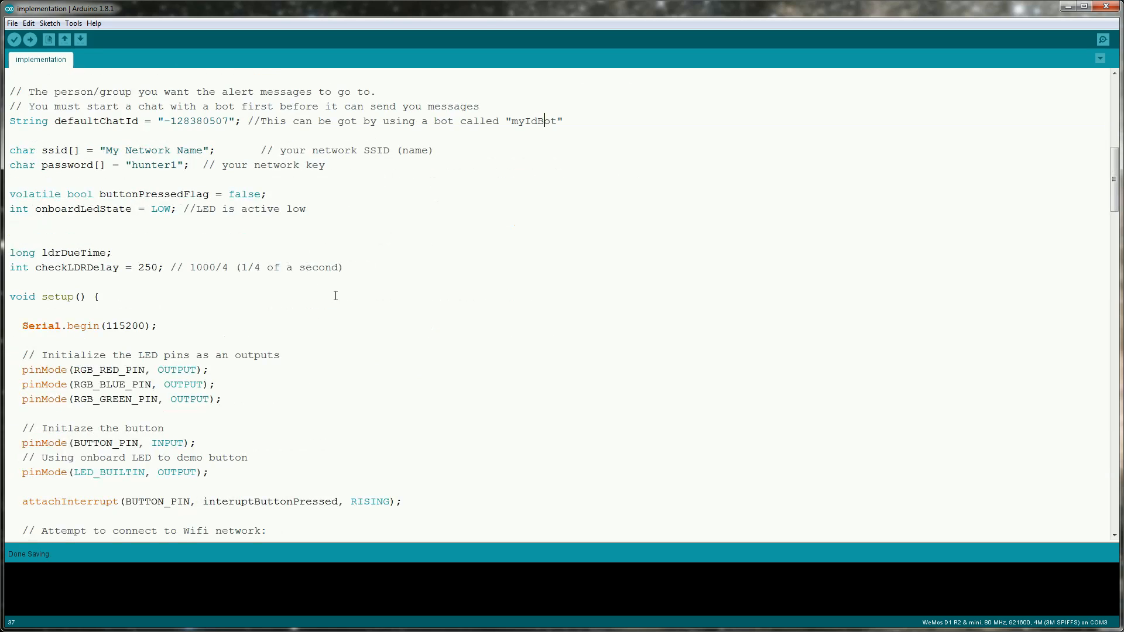
scroll("down", 3)
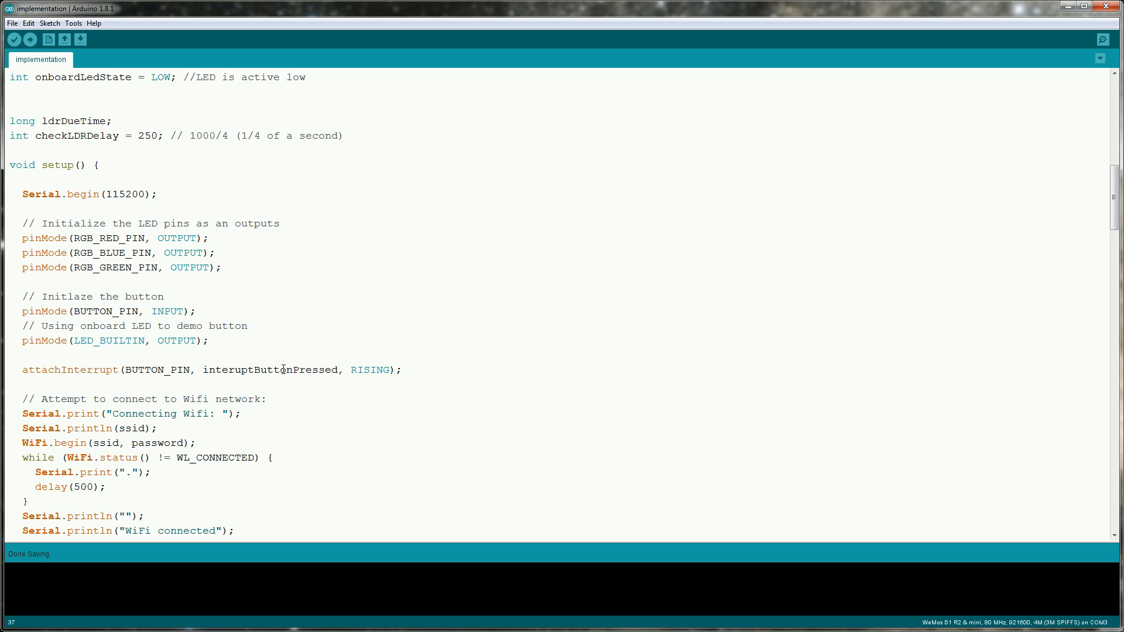
scroll("down", 3)
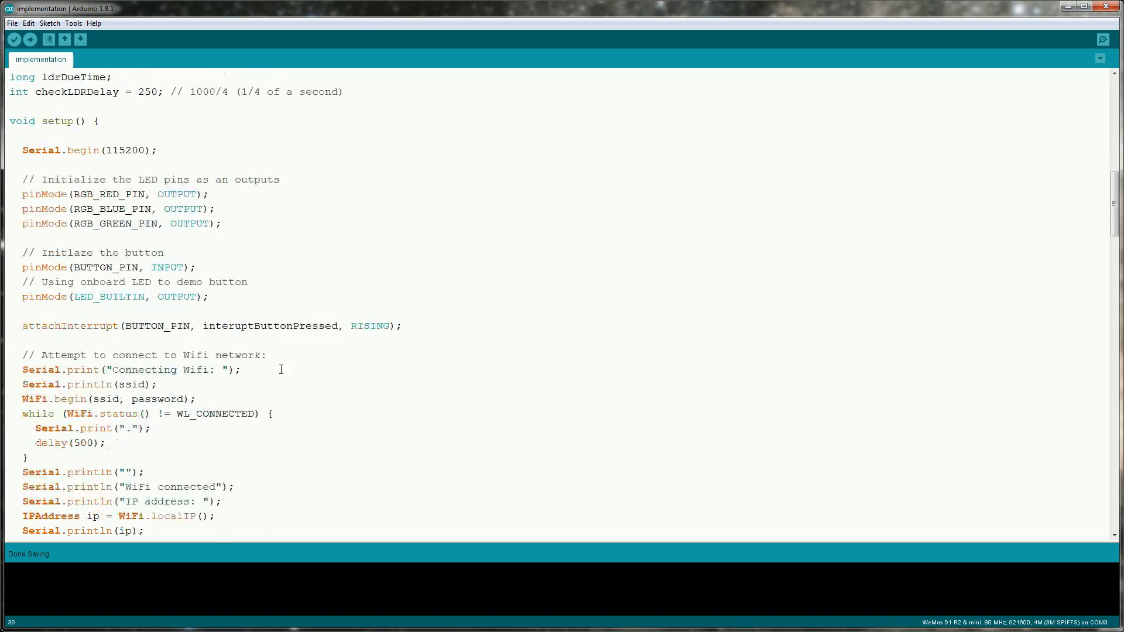
scroll("down", 3)
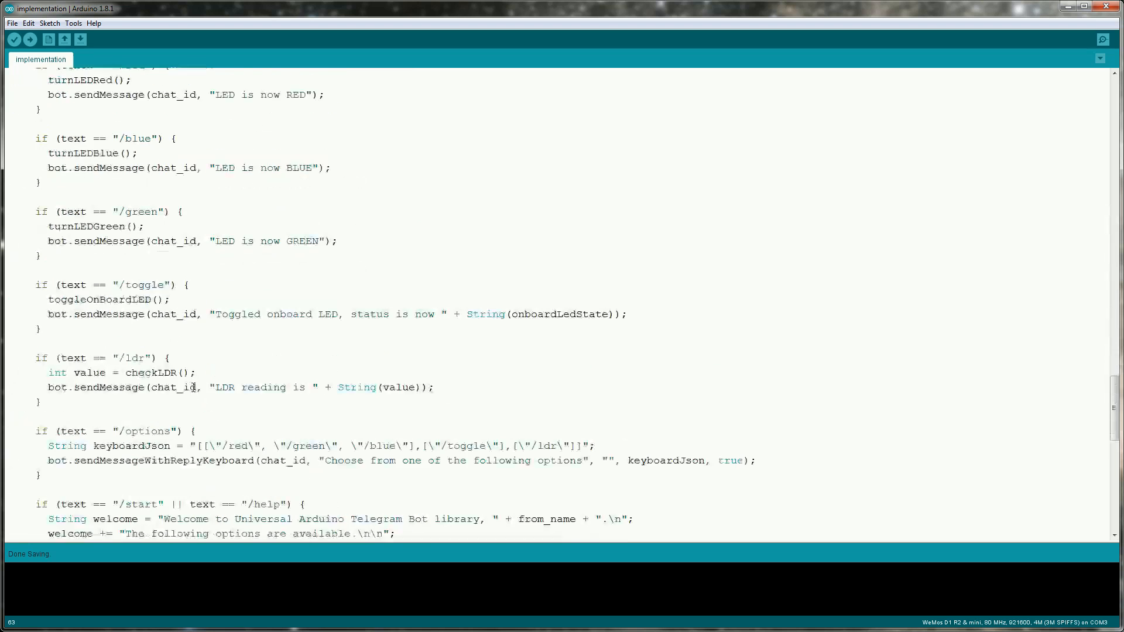
scroll("down", 3)
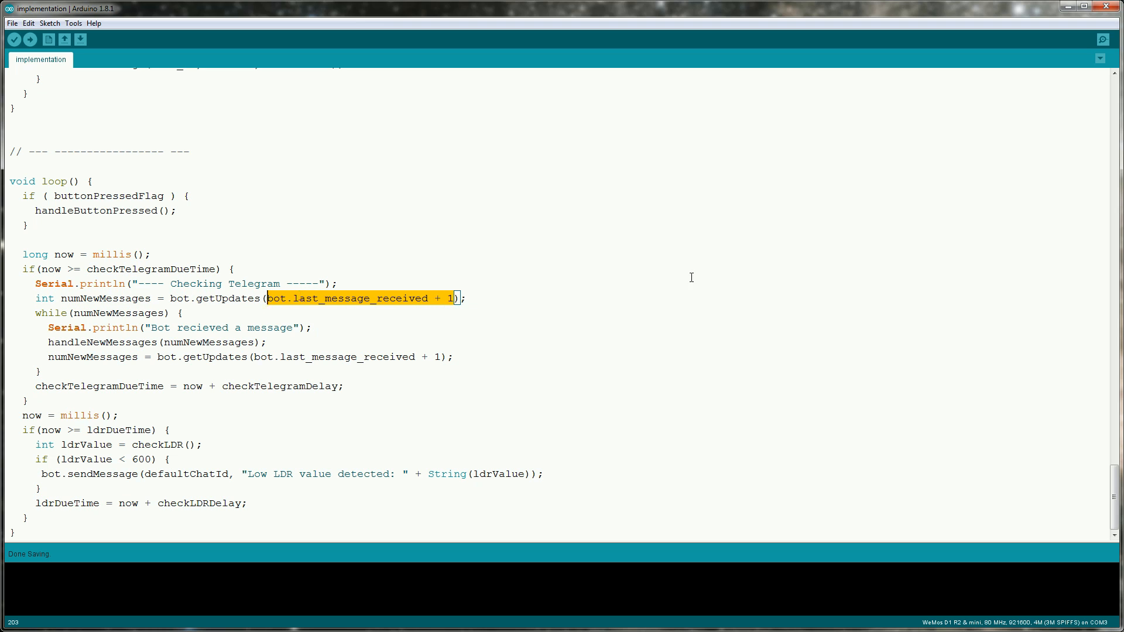
mouse_move(477, 298)
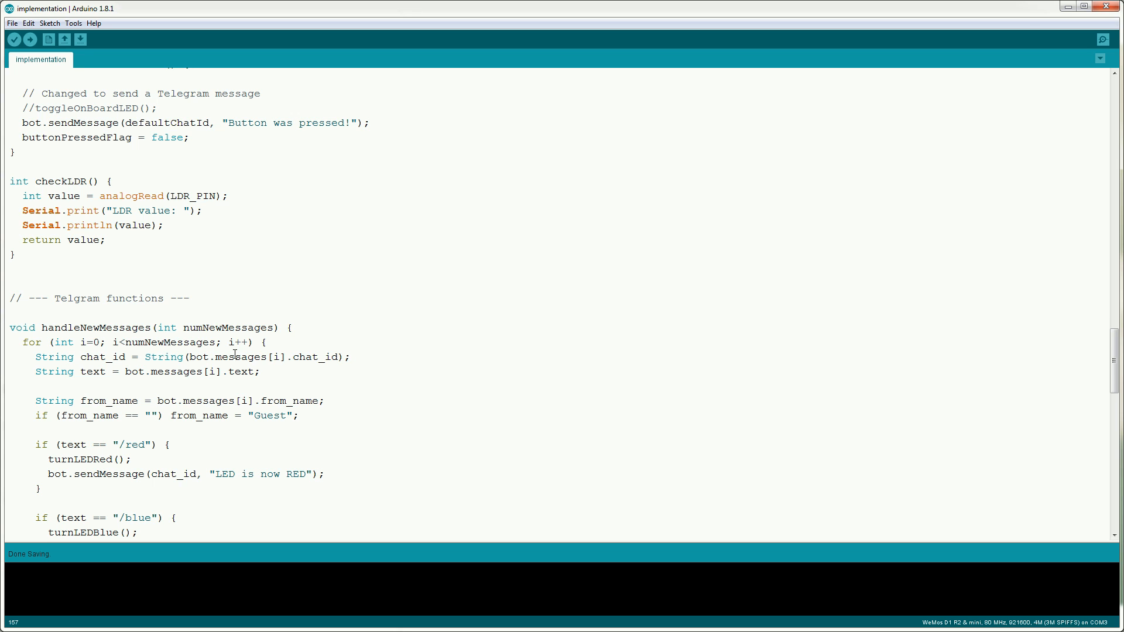
Scroll on to handleNewMessages and its /red, /blue, /green, /toggle, /ldr, /options branches
scroll("down", 3)
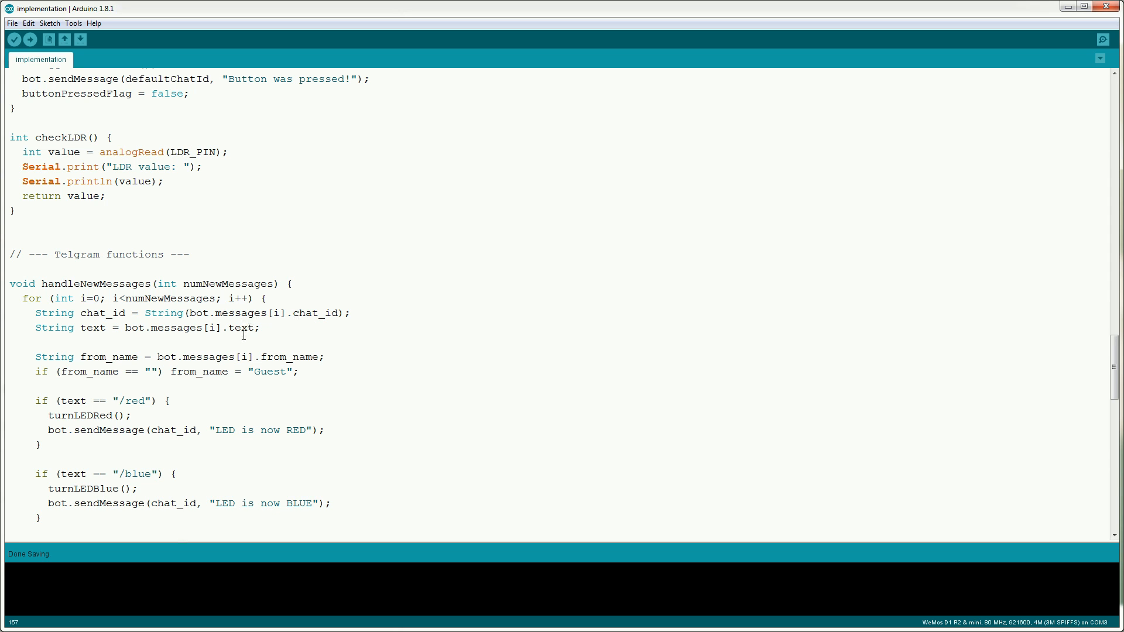
scroll("down", 3)
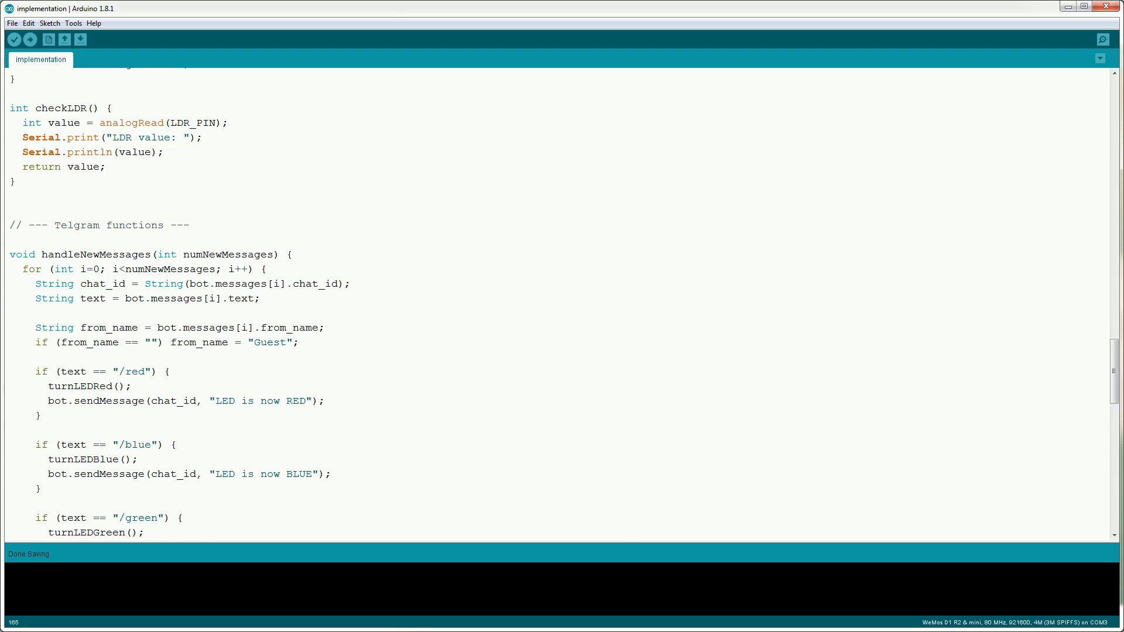
scroll("down", 3)
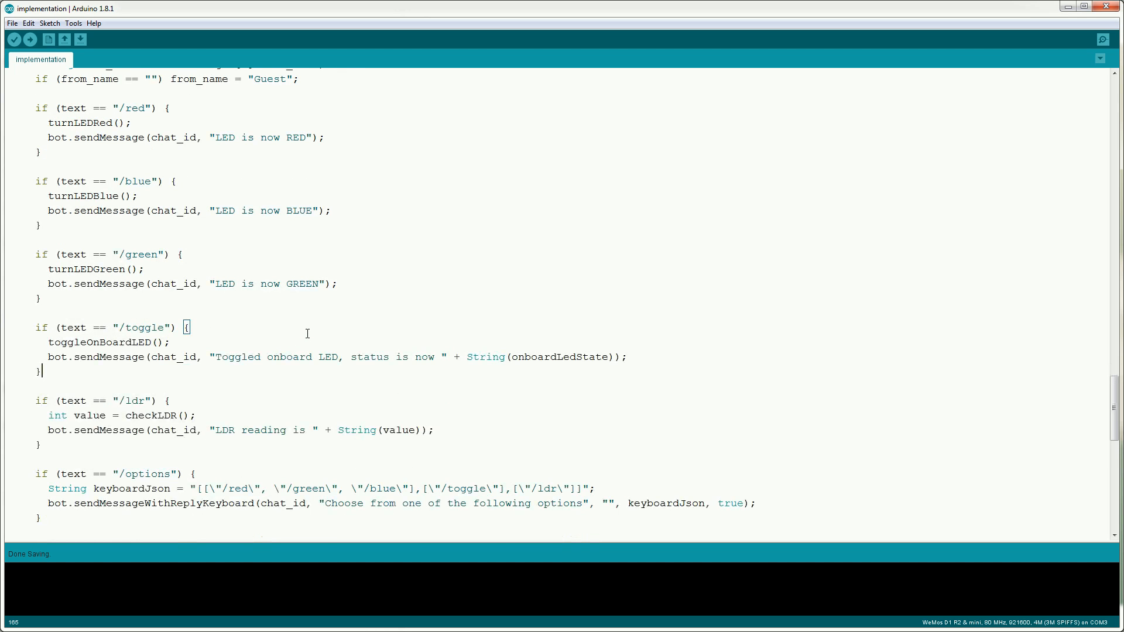
scroll("down", 3)
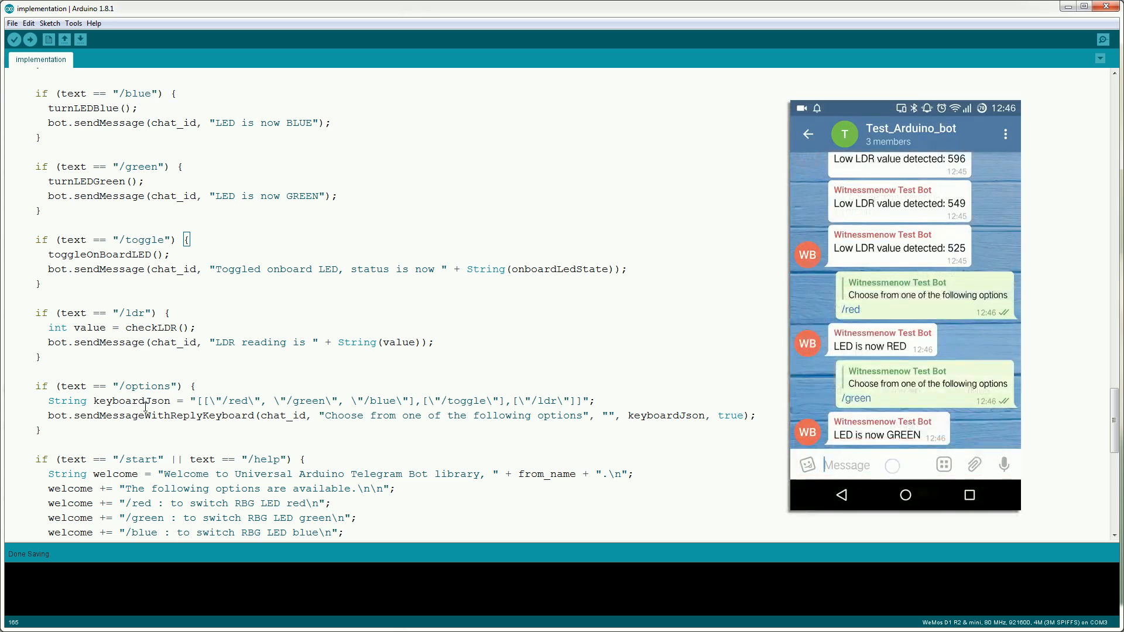
type("/opt")
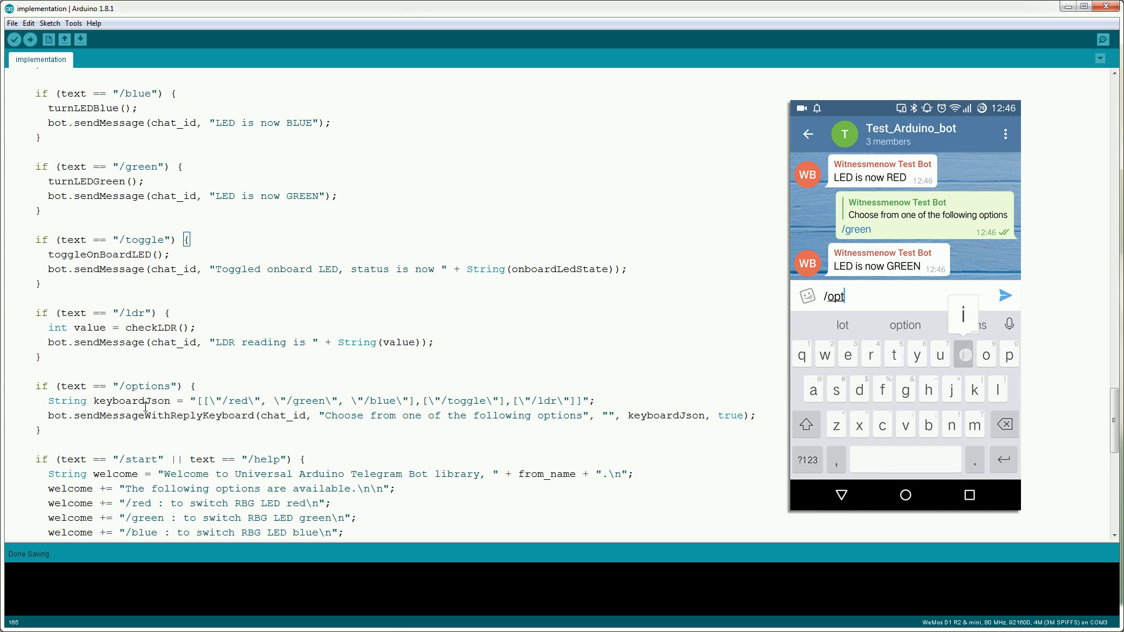
left_click(1004, 295)
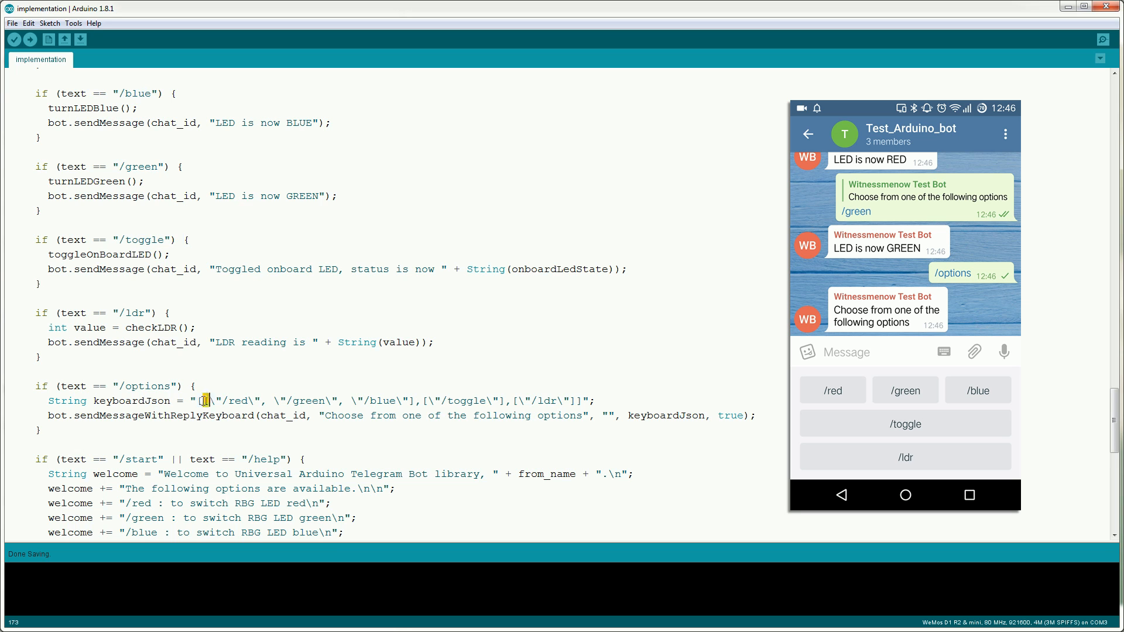
left_click_drag(204, 400, 415, 400)
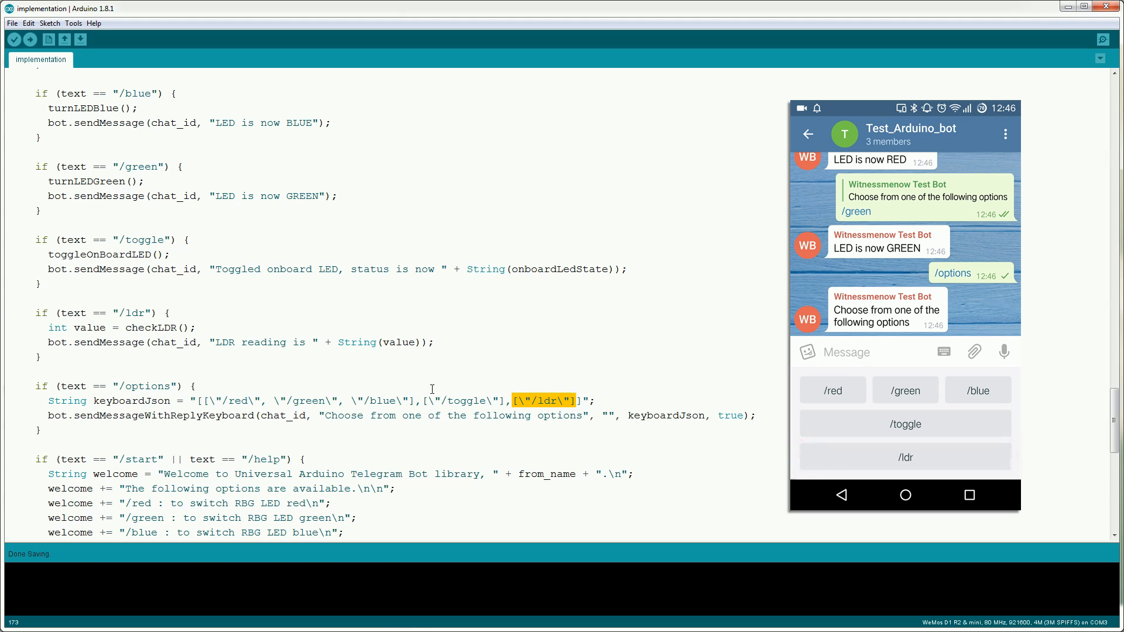
mouse_move(736, 416)
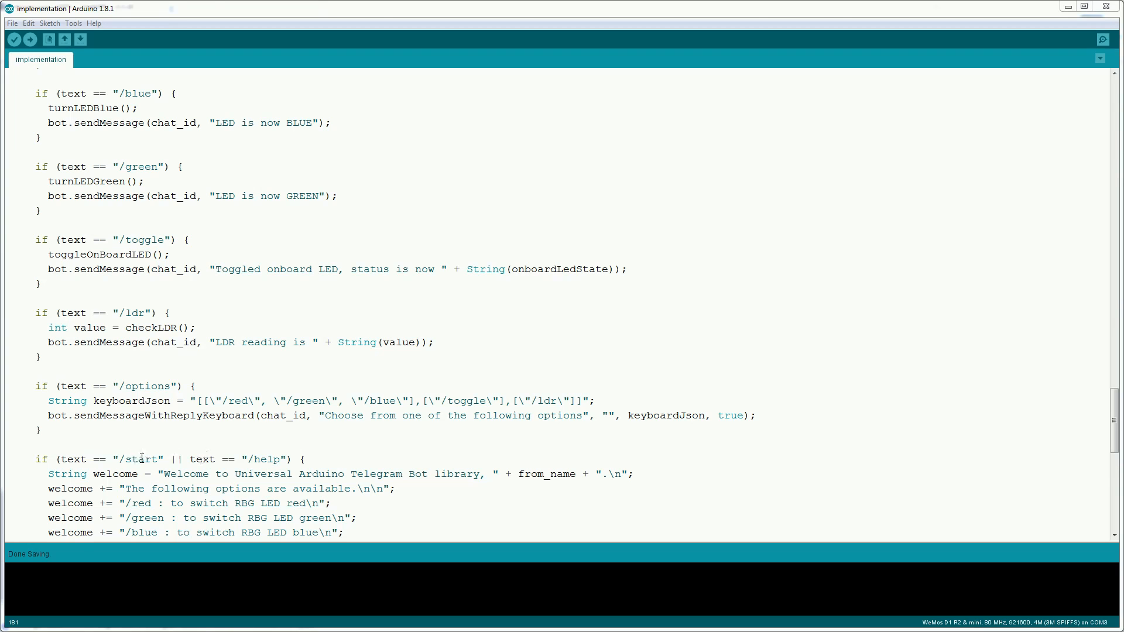
scroll("down", 3)
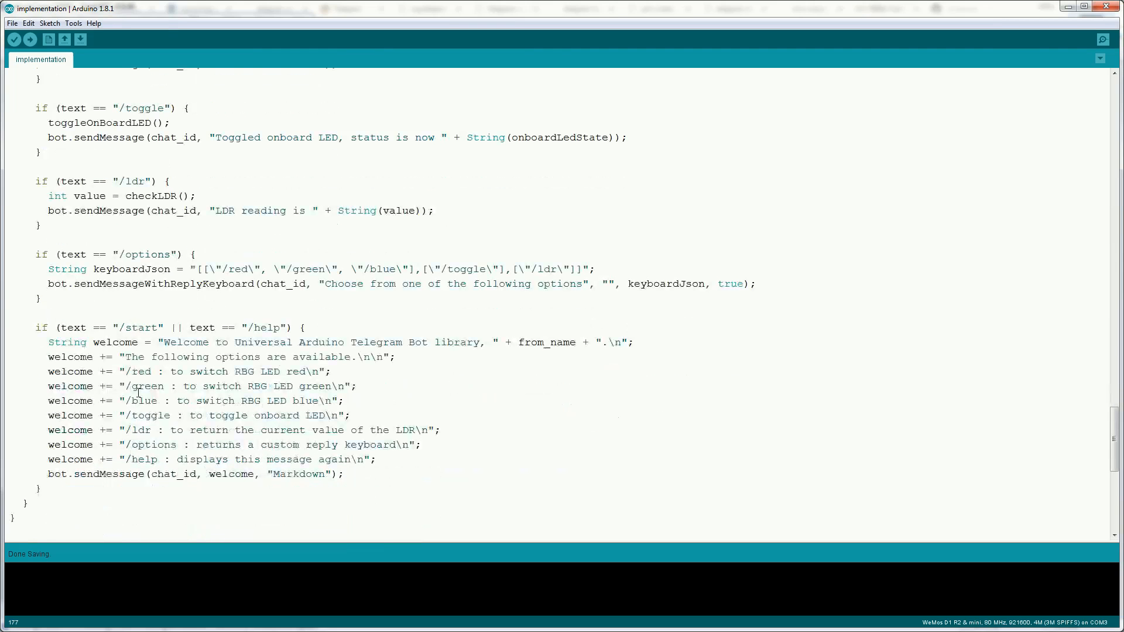
left_click(133, 328)
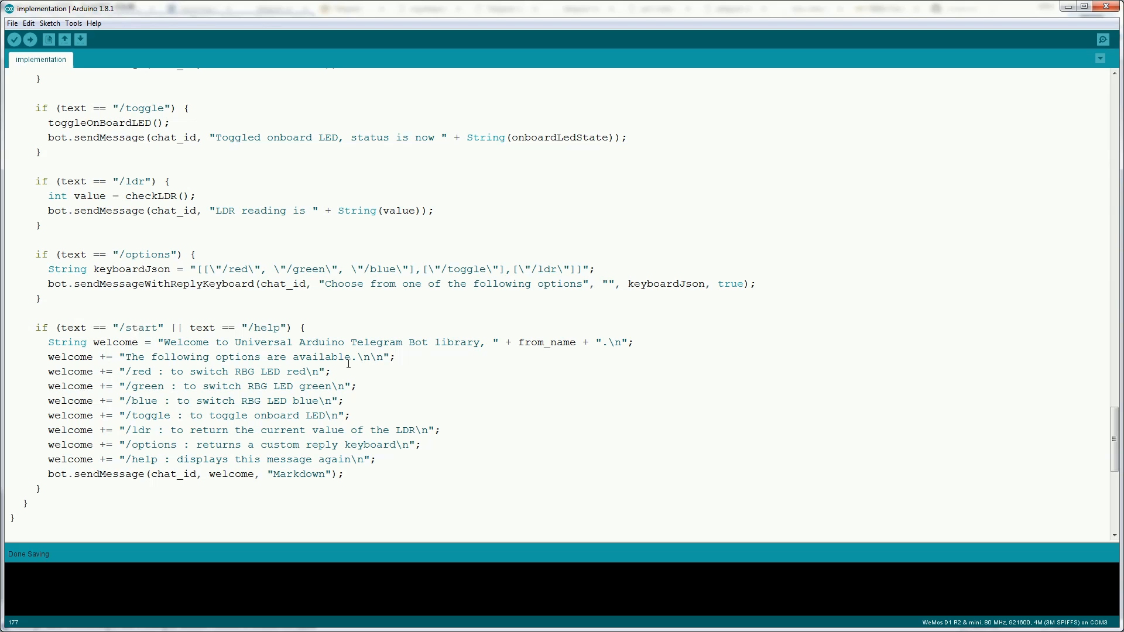
mouse_move(334, 389)
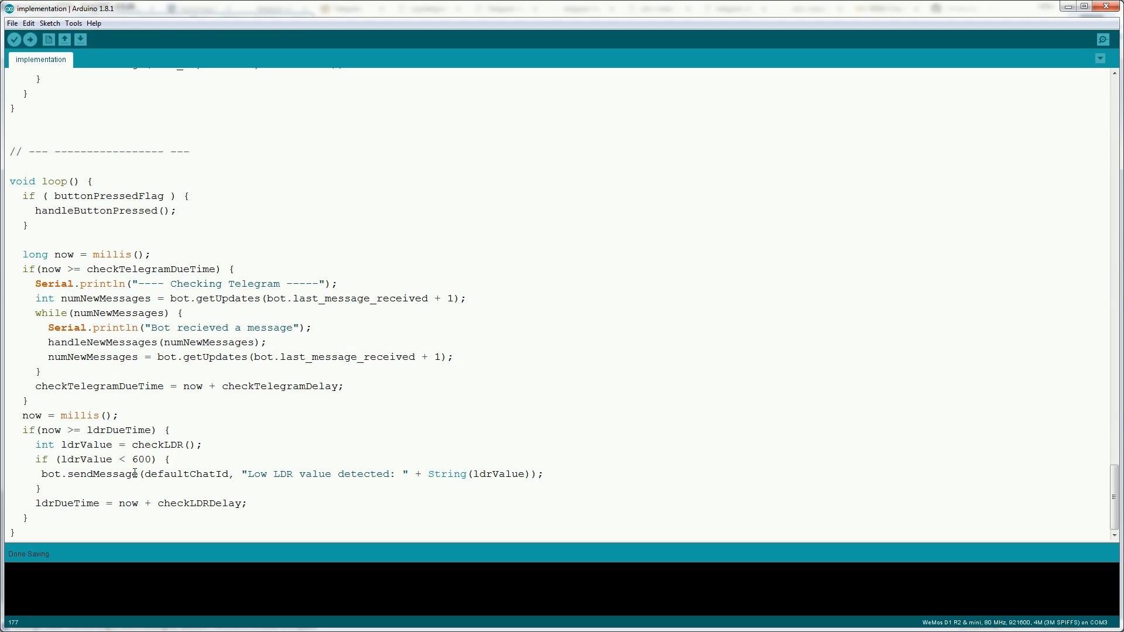
mouse_move(204, 470)
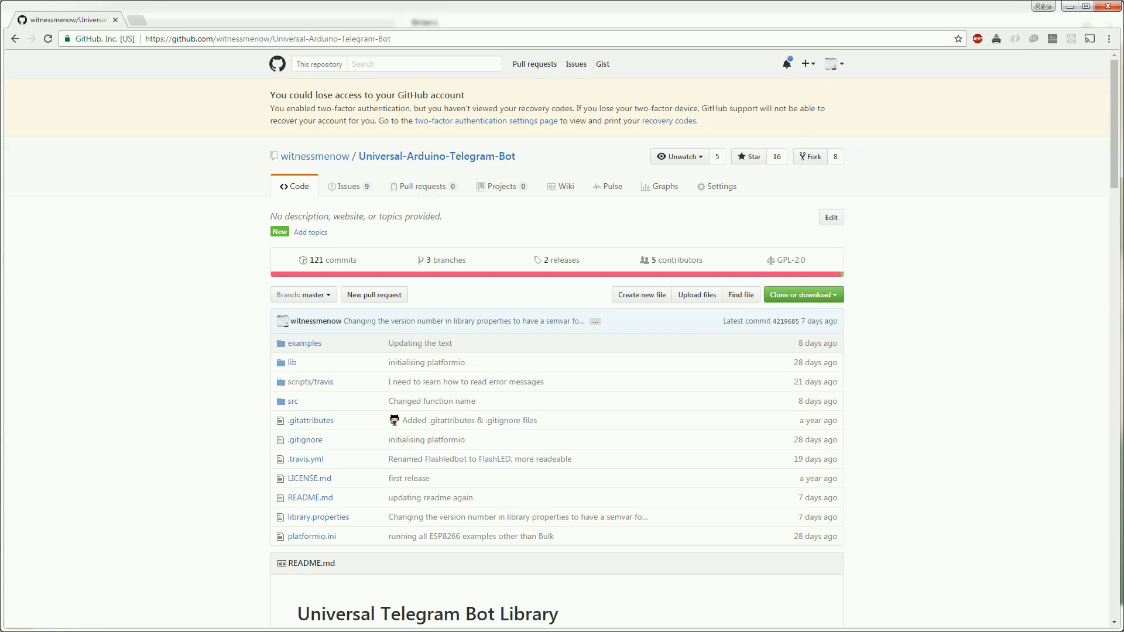
scroll("down", 3)
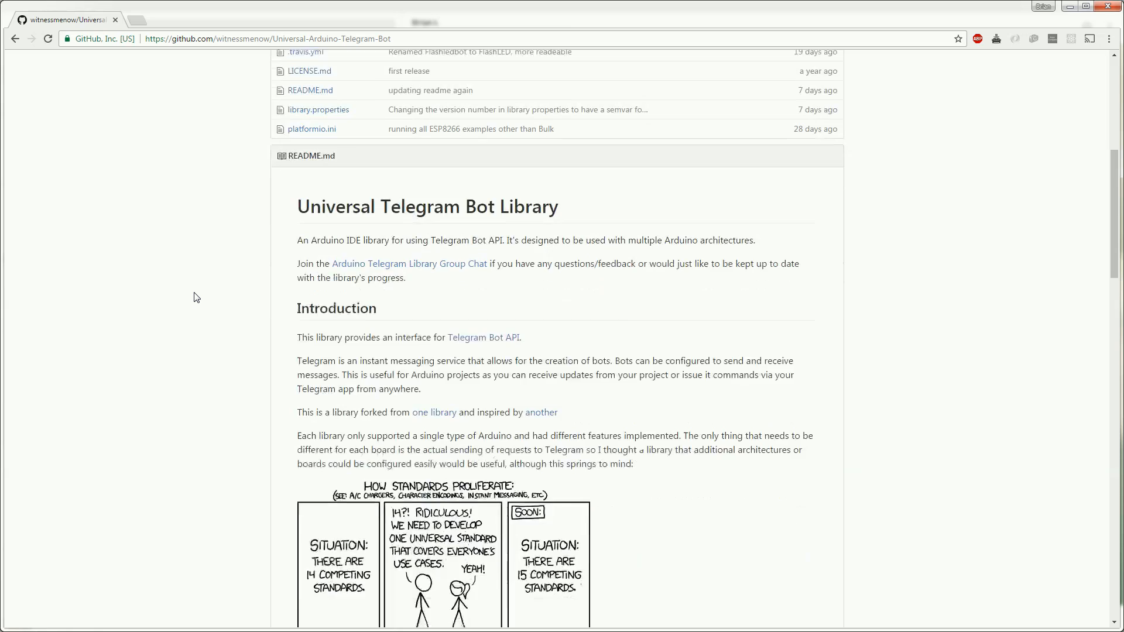
scroll("down", 3)
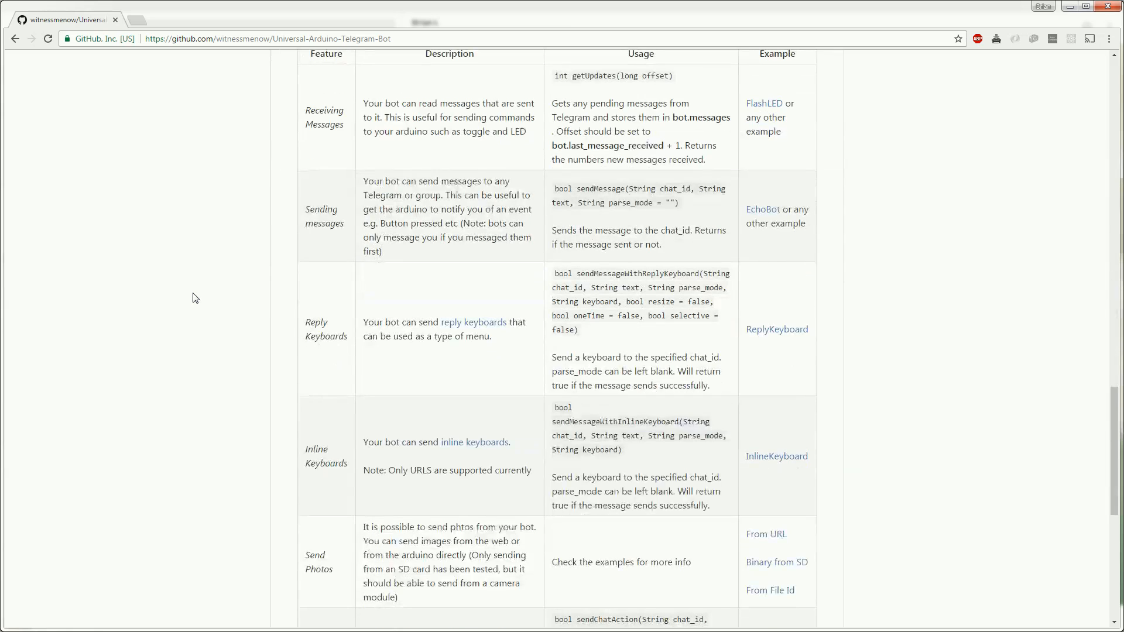
mouse_move(763, 103)
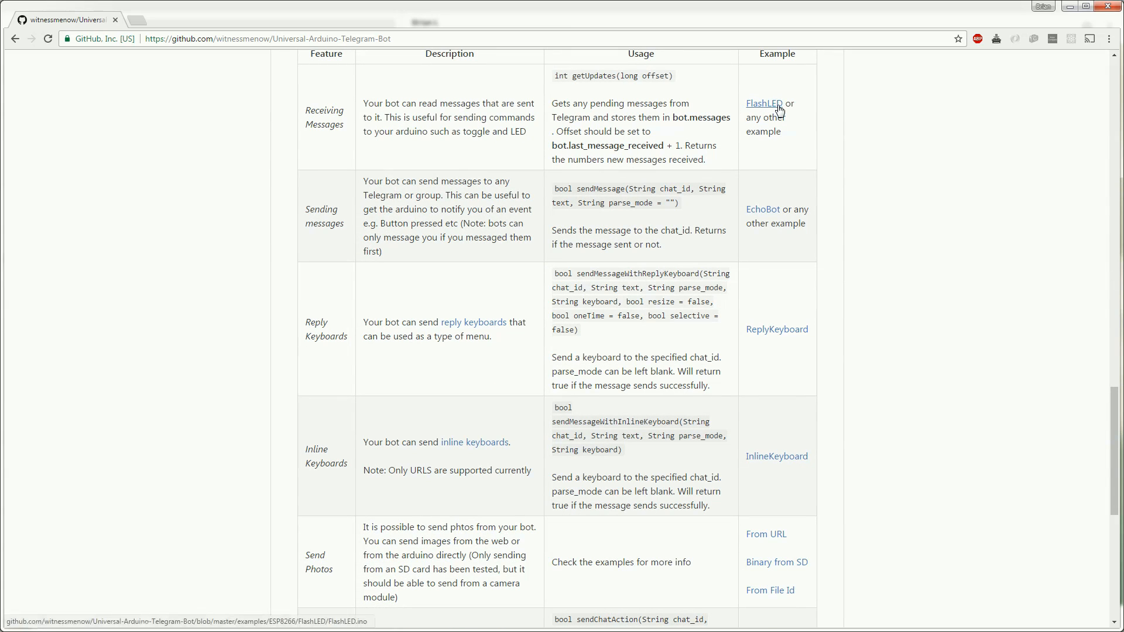
mouse_move(231, 323)
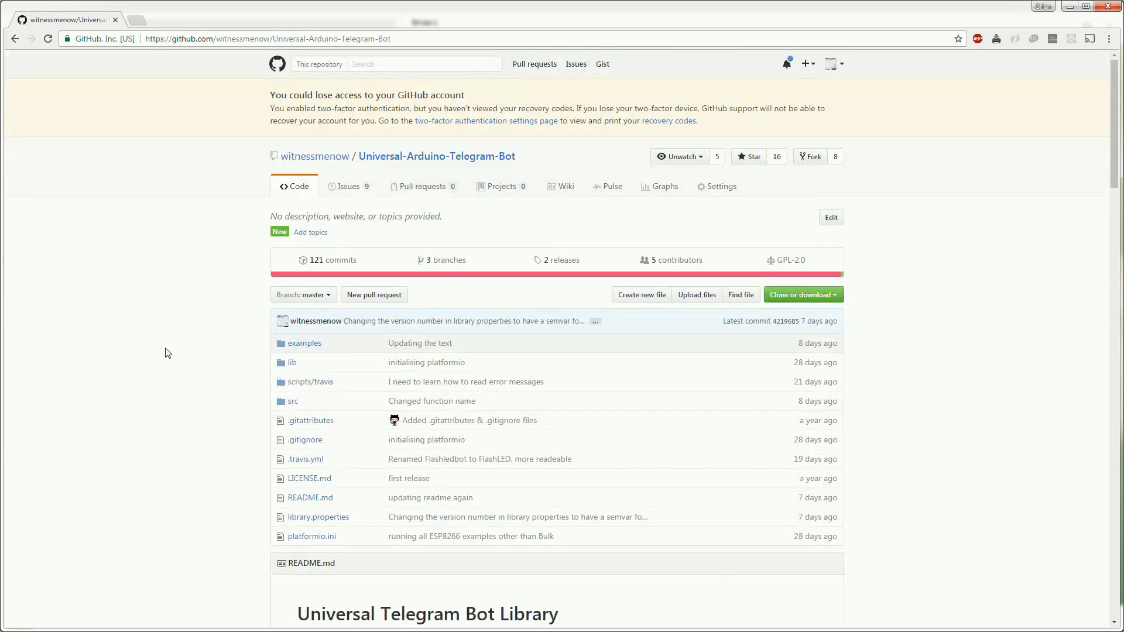
mouse_move(333, 203)
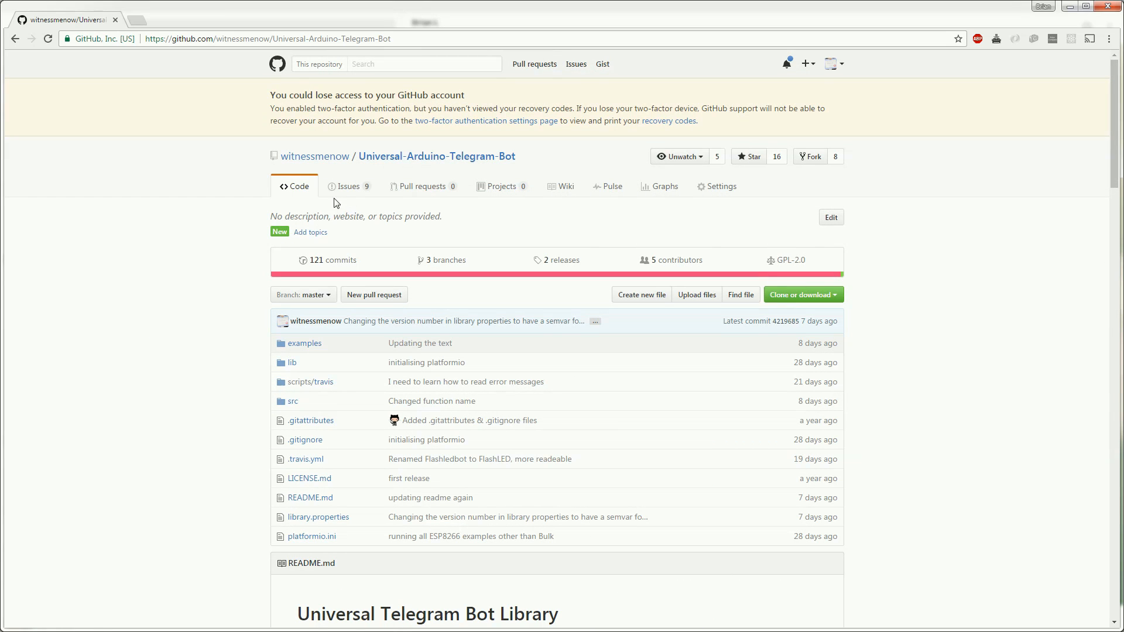
scroll("down", 3)
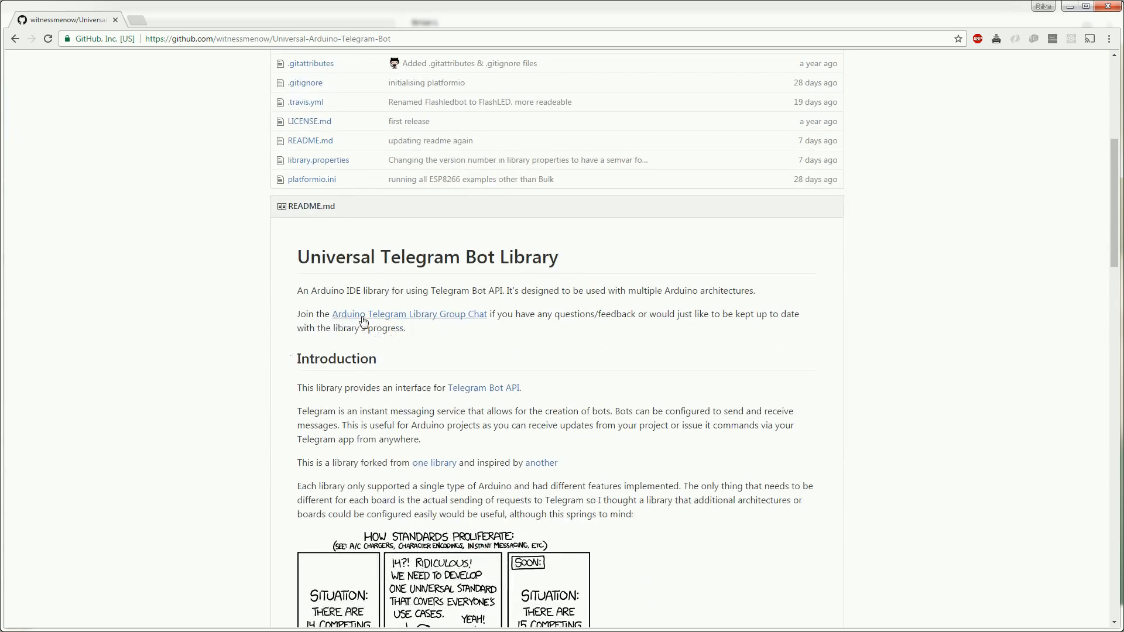
mouse_move(476, 320)
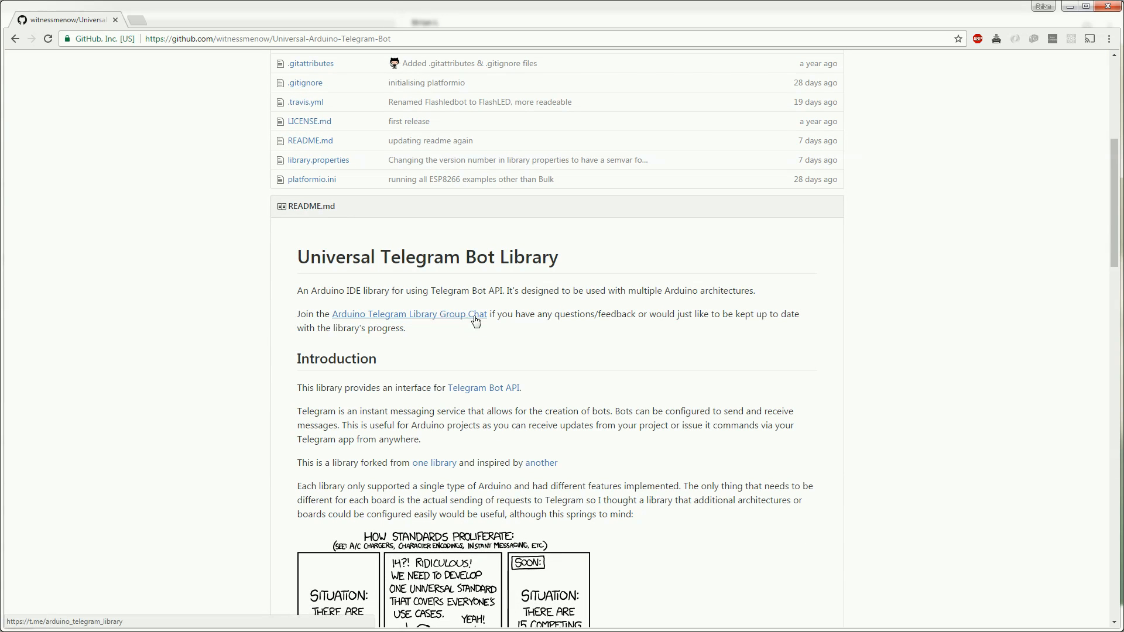
mouse_move(61, 207)
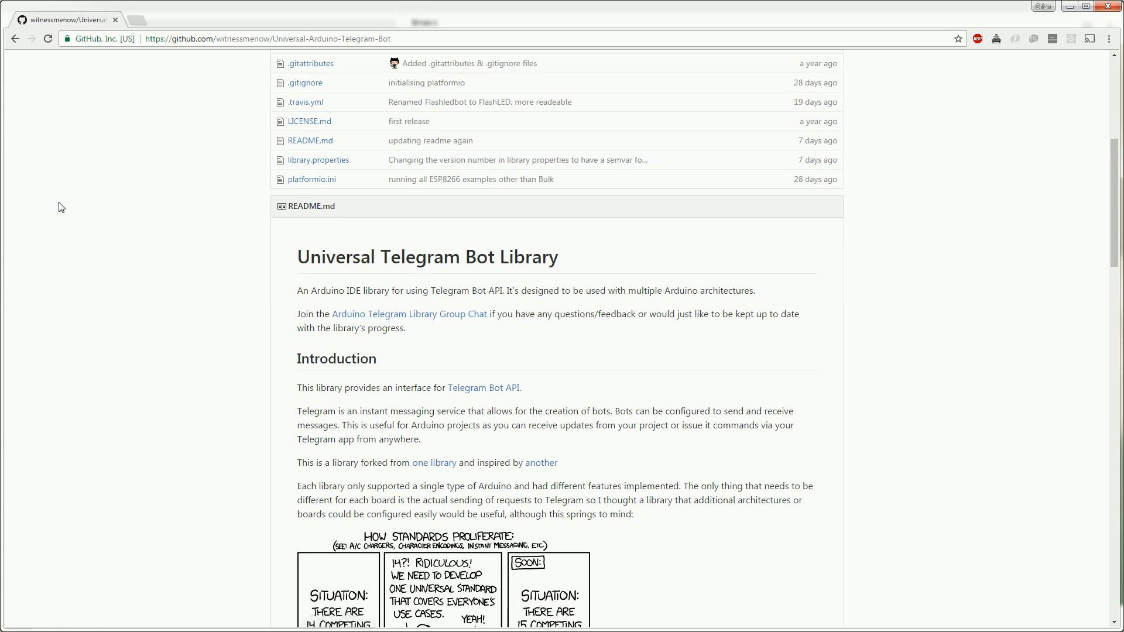
mouse_move(36, 209)
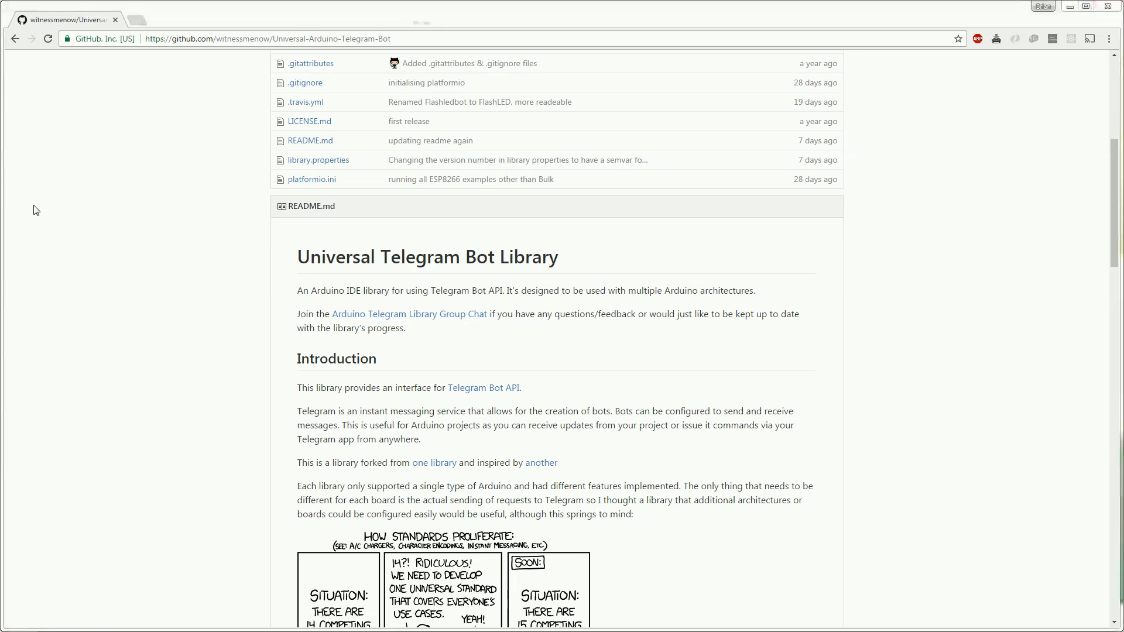